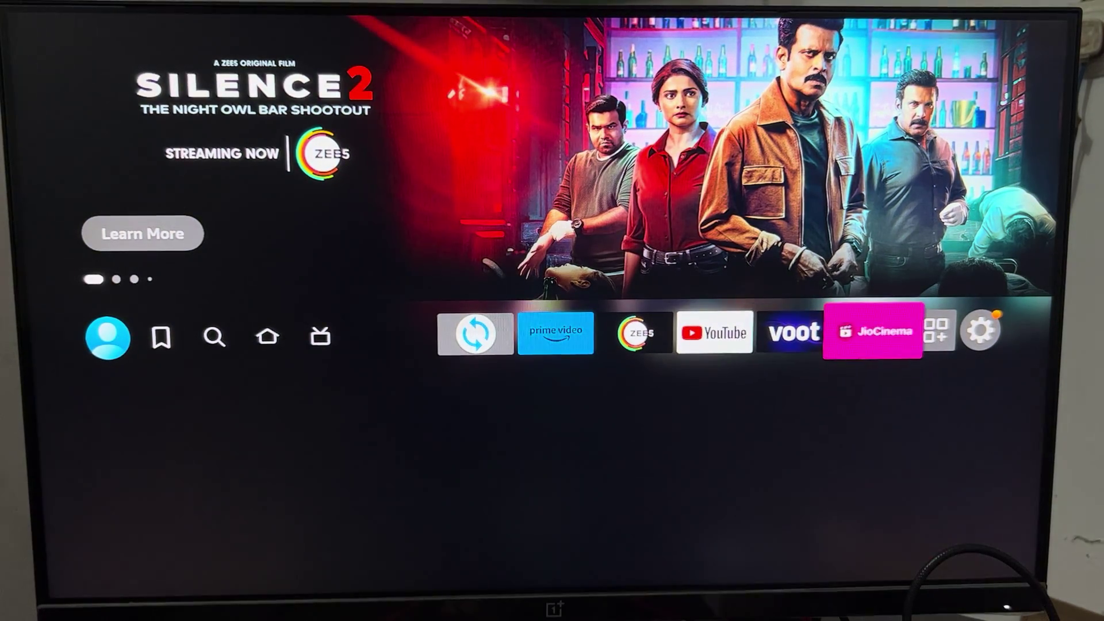
Open Your Apps & Games from the home screen's Apps icon.
click(984, 331)
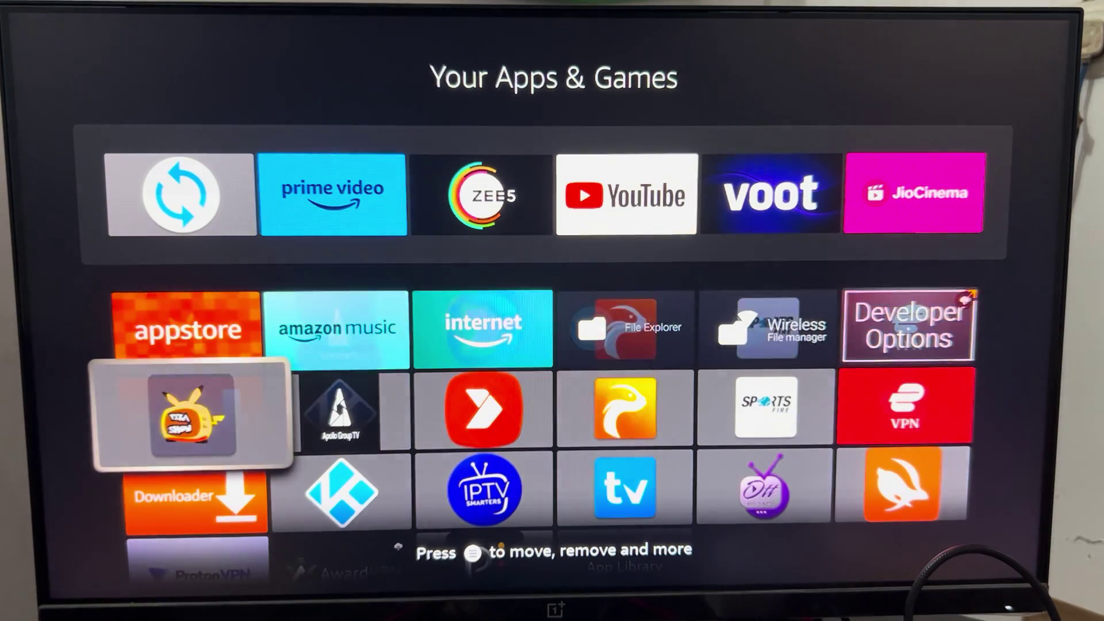
Return from Your Apps & Games to the Fire TV home screen.
scroll(down, 3)
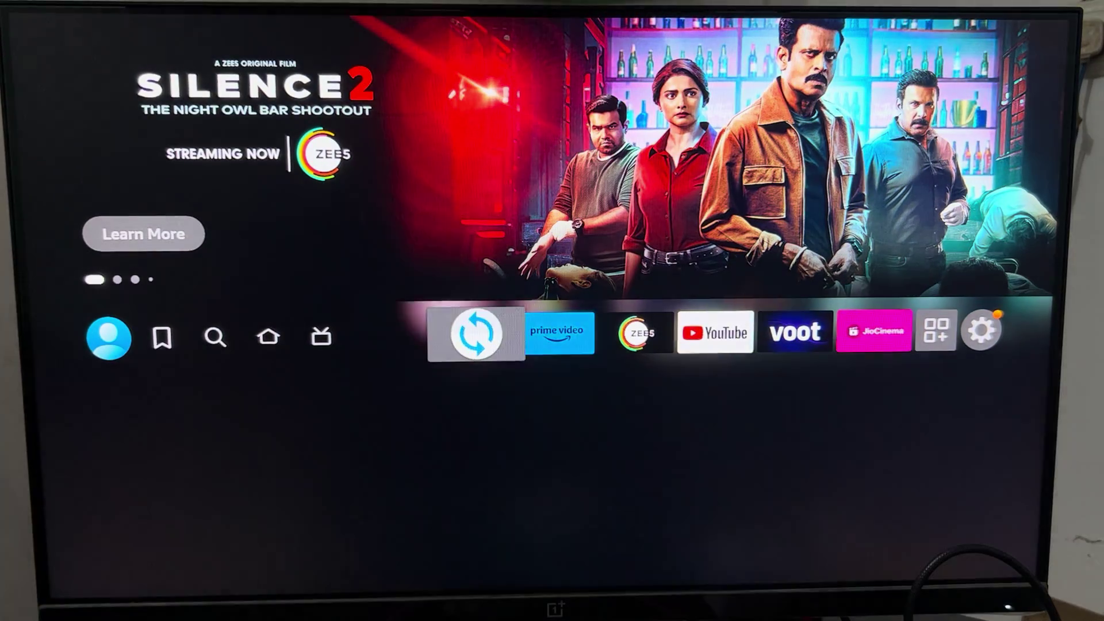
Go through Settings to Manage Installed Applications and select Peacock.
click(987, 331)
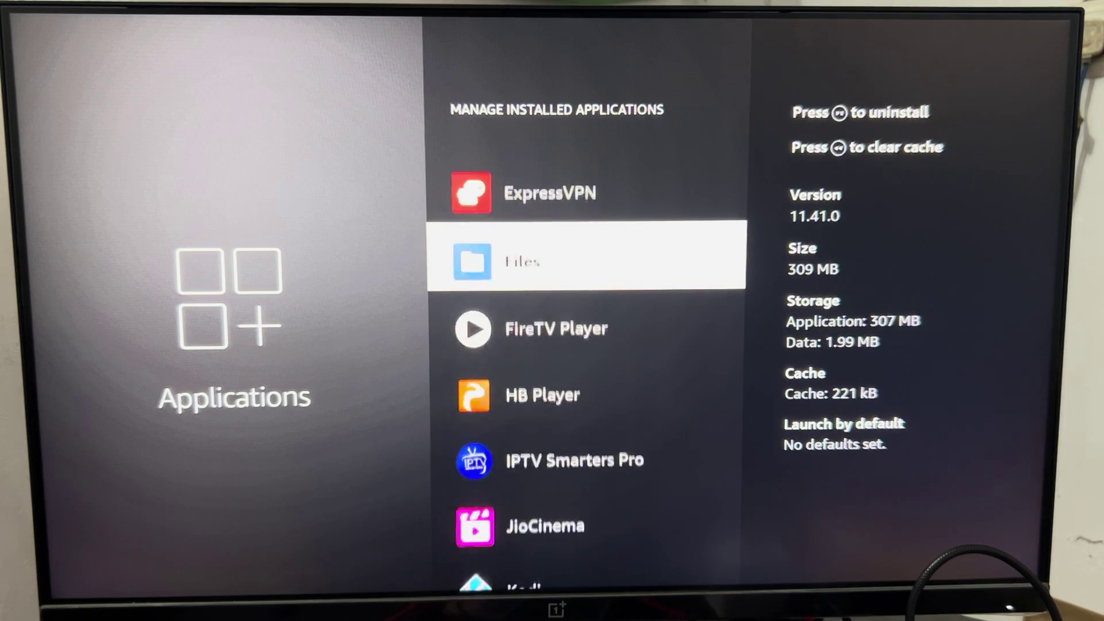
scroll(down, 3)
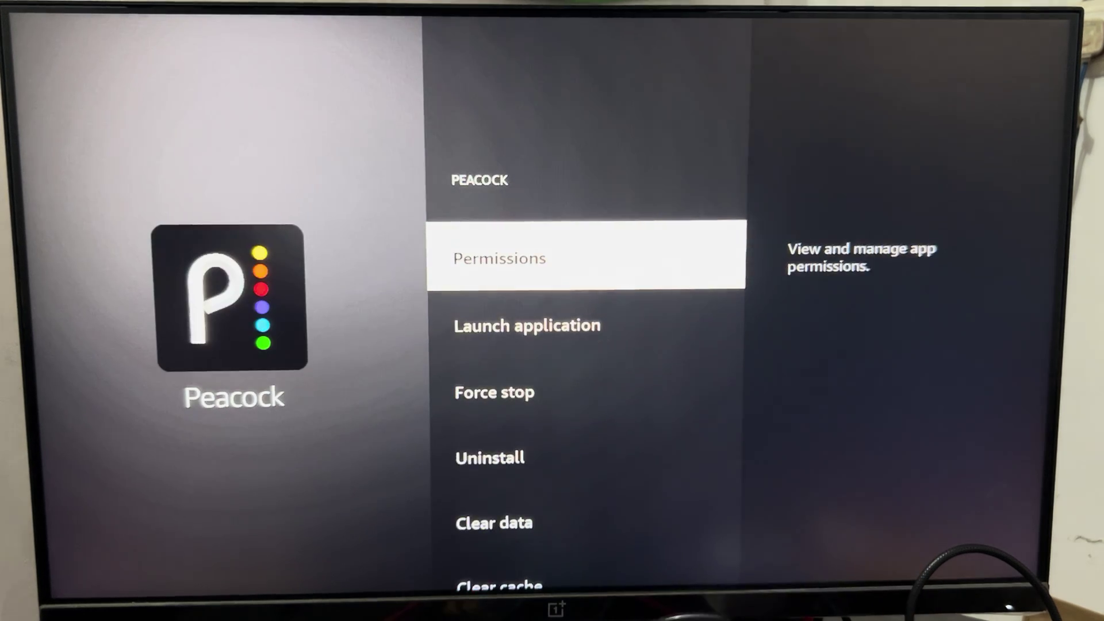
Force-stop Peacock, clear its data and cache, then leave its options.
key(down)
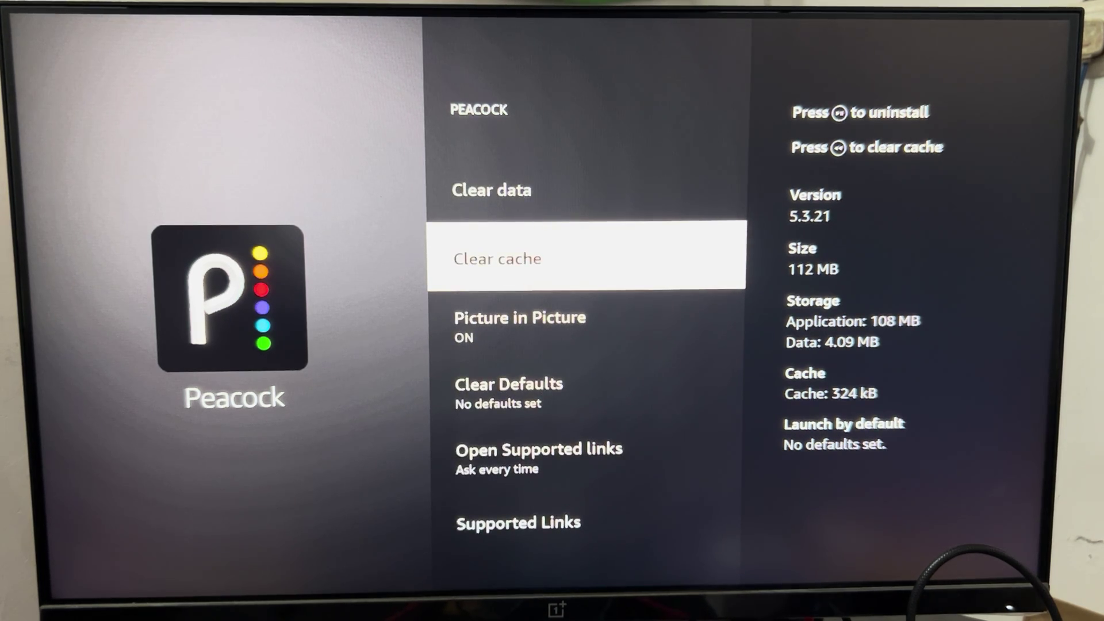
key(Down)
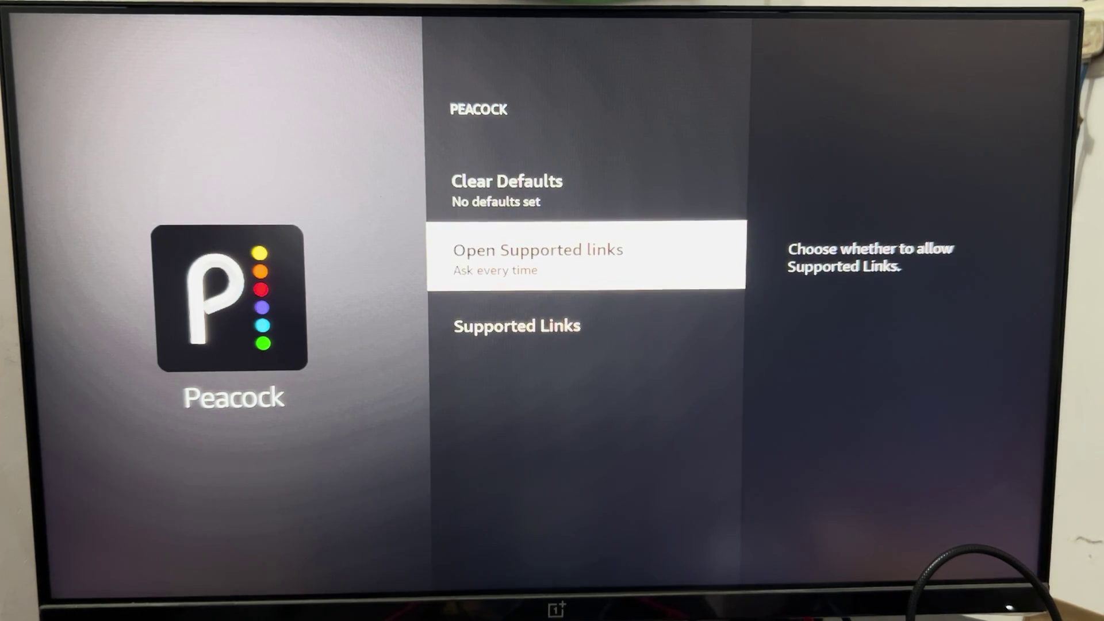
key(up)
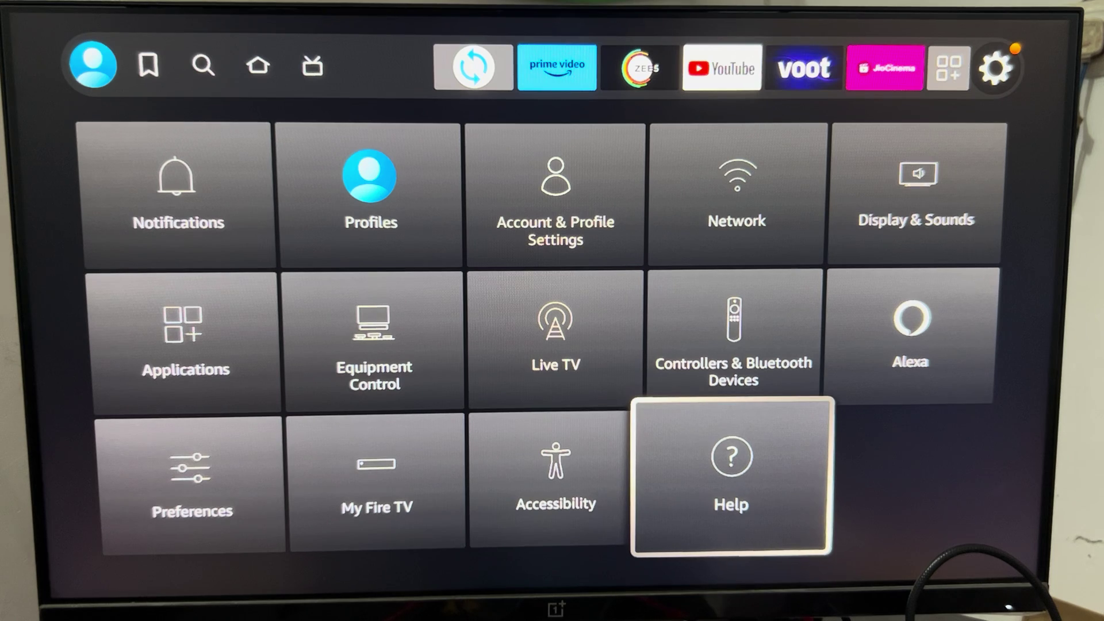
Go back to Settings and open My Fire TV.
click(378, 479)
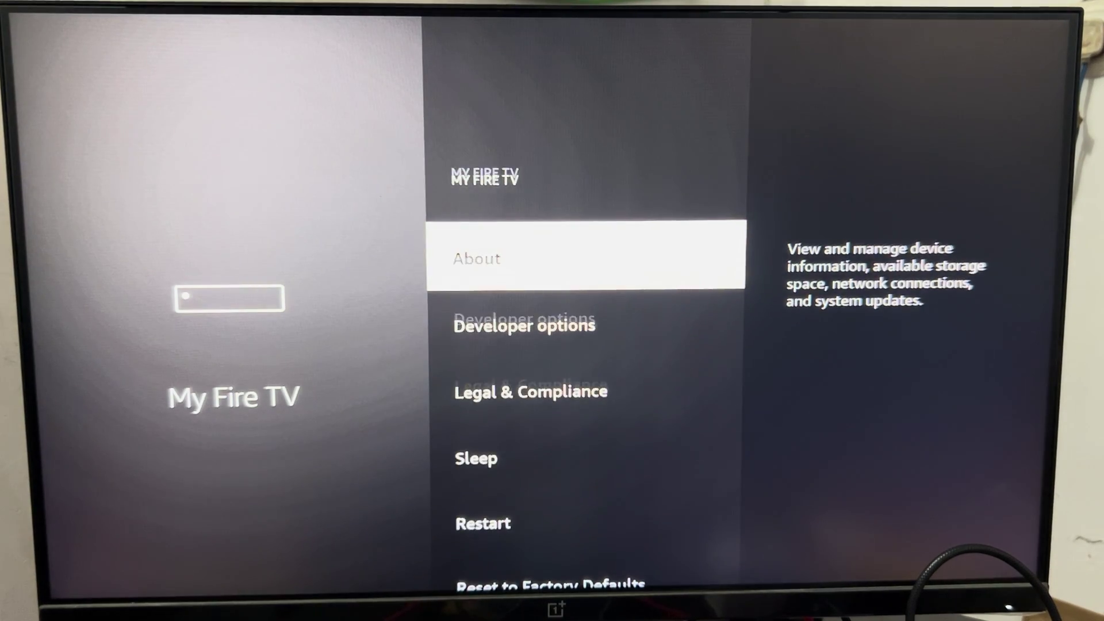